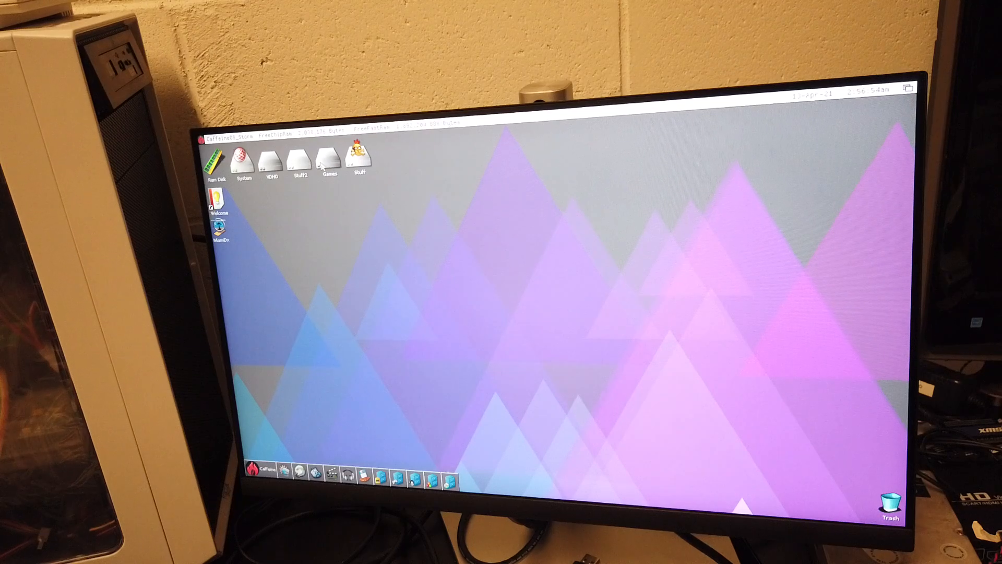
mouse_move(399, 184)
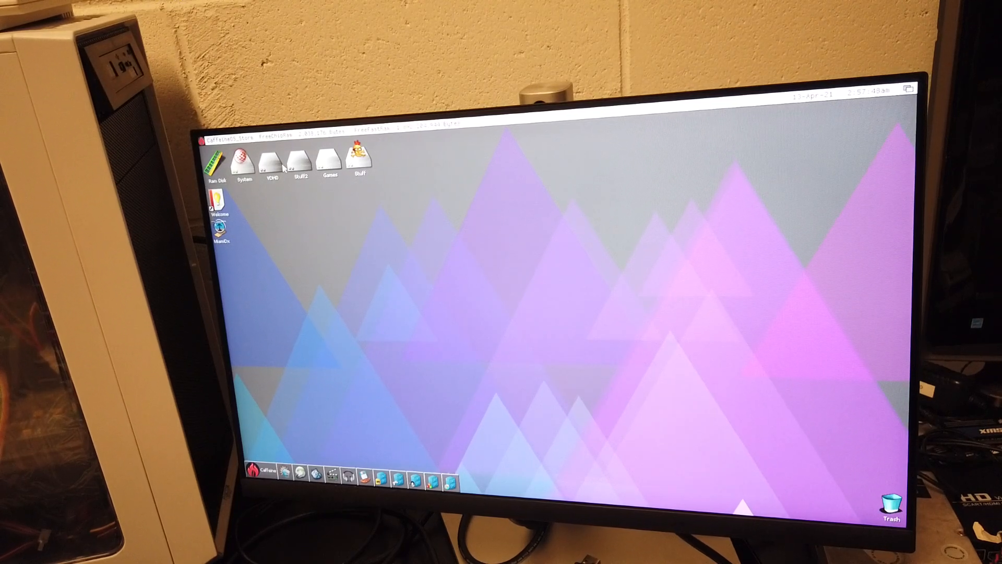
- Open the Stuff drive and play an AVI clip in its own MPlayer window
double_click(360, 156)
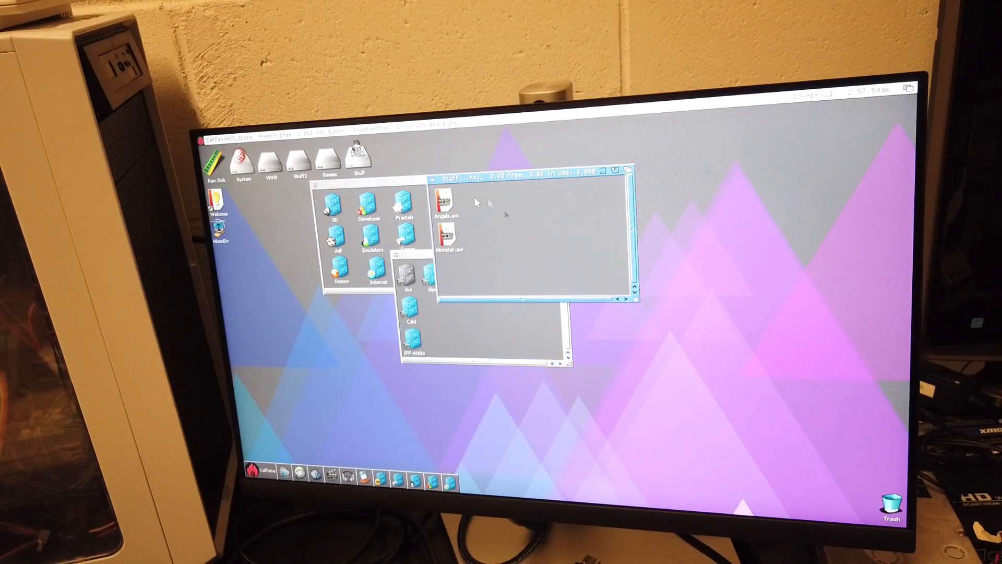
click(444, 201)
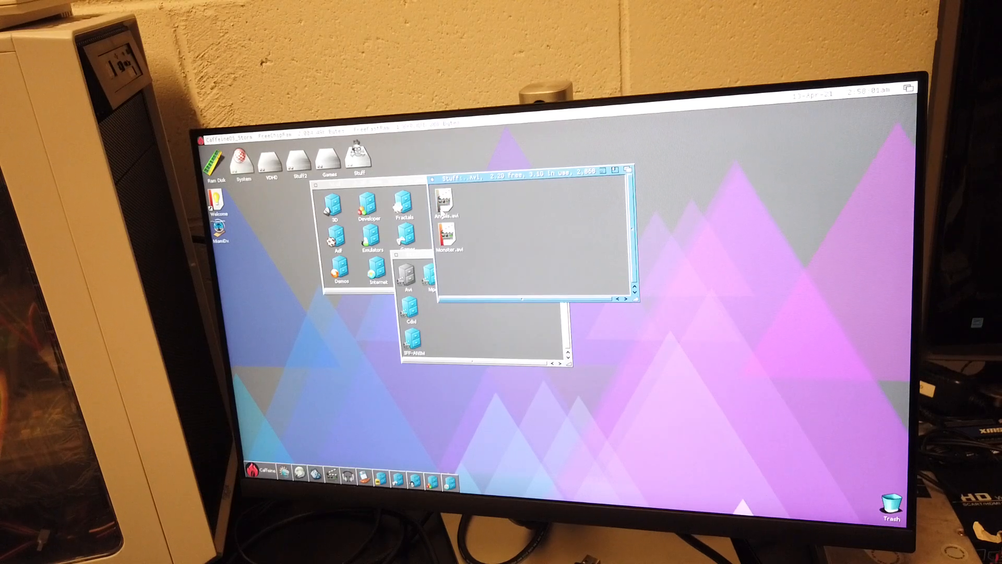
double_click(446, 204)
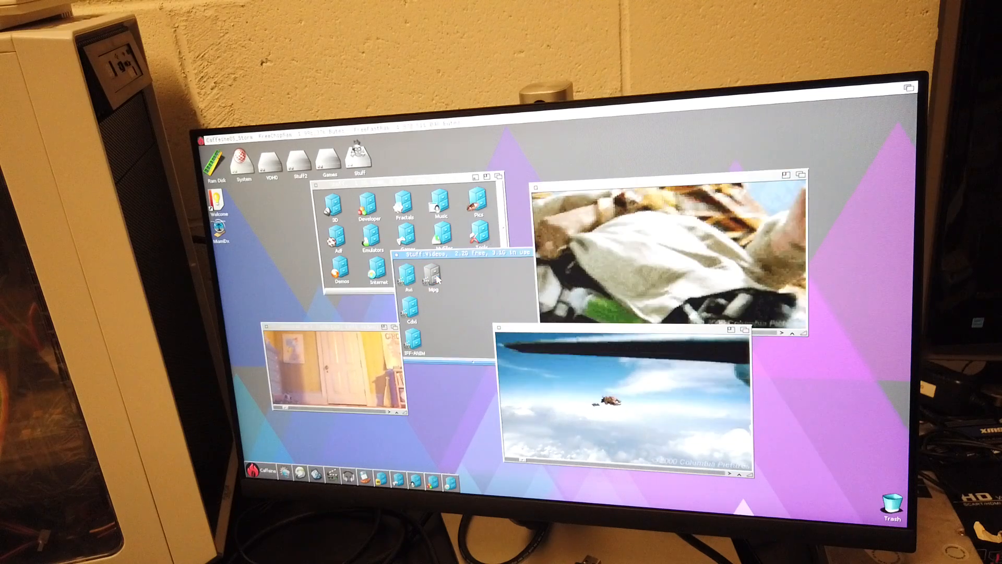
- Open the Mpg drawer and play one of its MPG clips
double_click(433, 273)
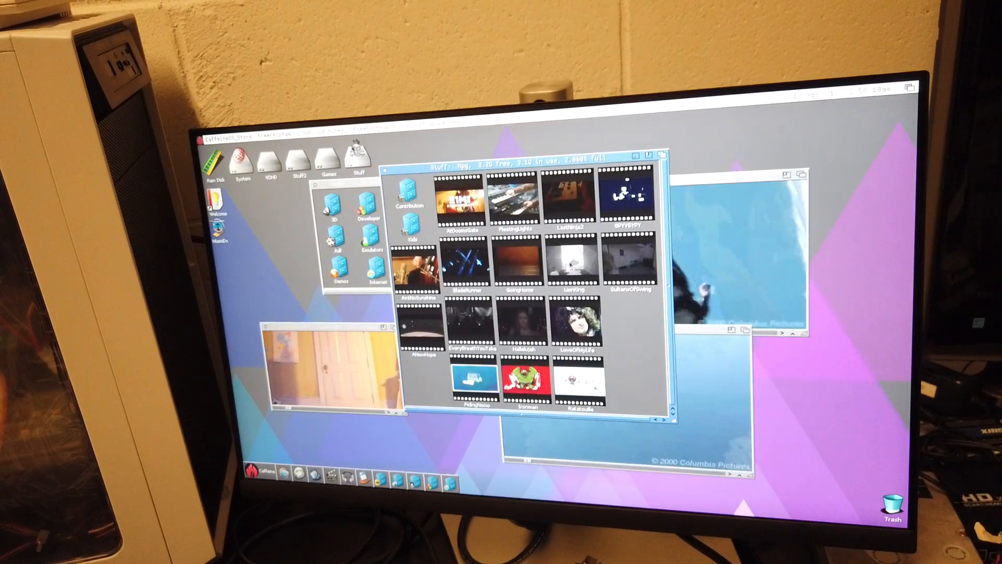
double_click(575, 262)
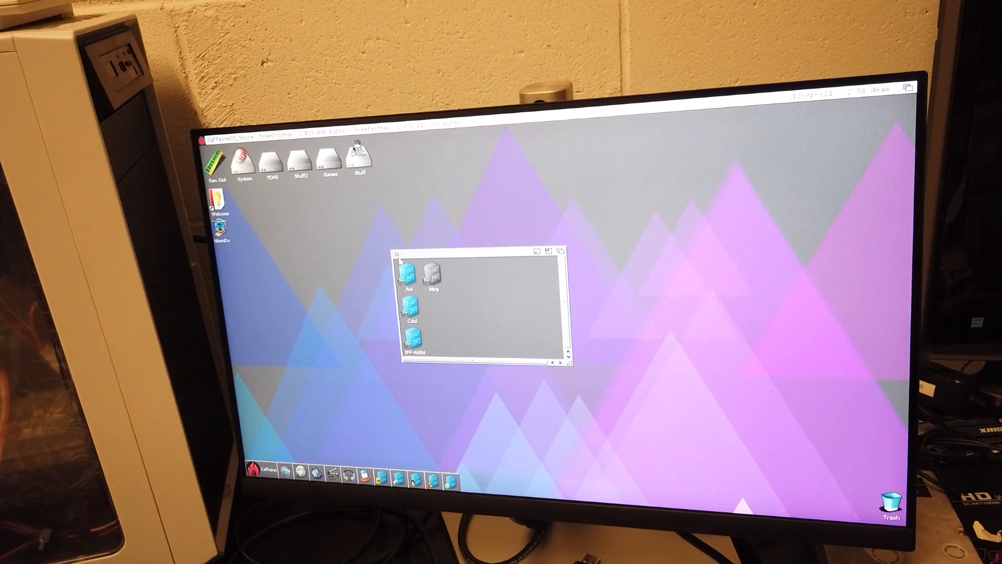
- Close the Videos window and mount TurboSprint_CD32.iso from the Games drawer
click(397, 251)
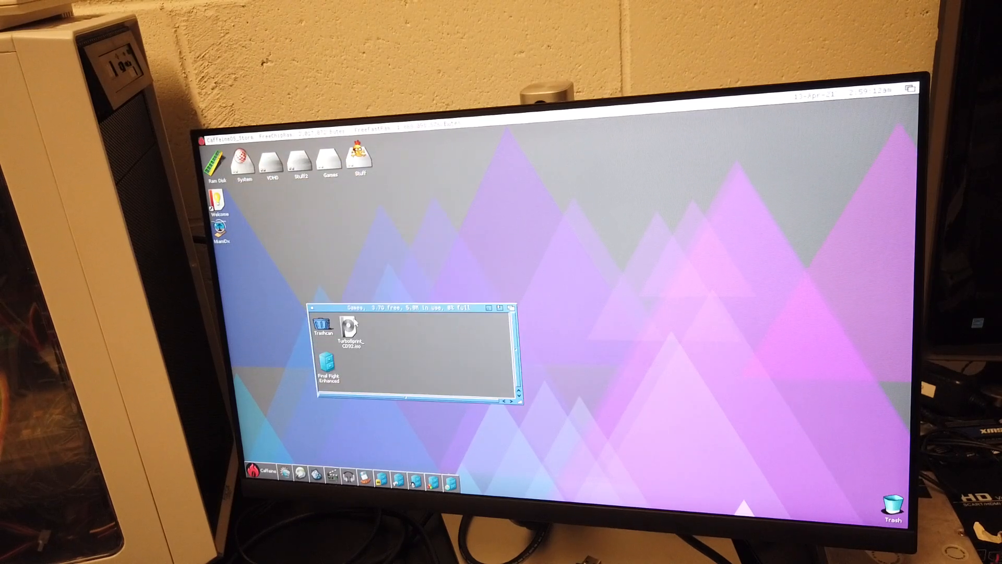
double_click(350, 326)
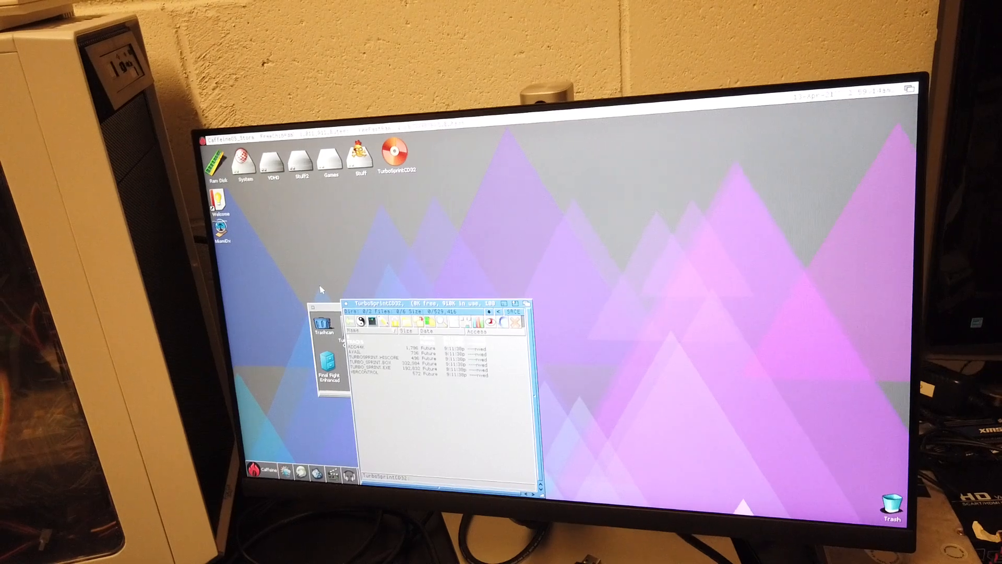